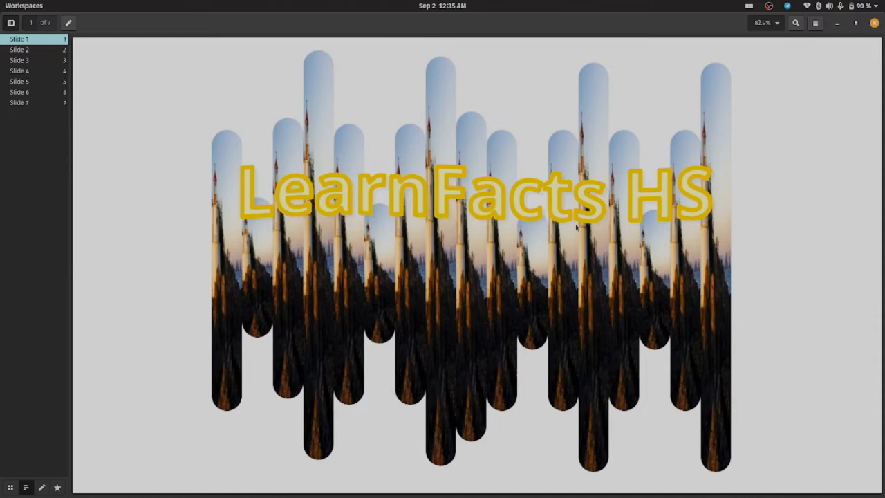
Go to slide 2, the Section 3: HTML-Get Started topics slide
click(19, 49)
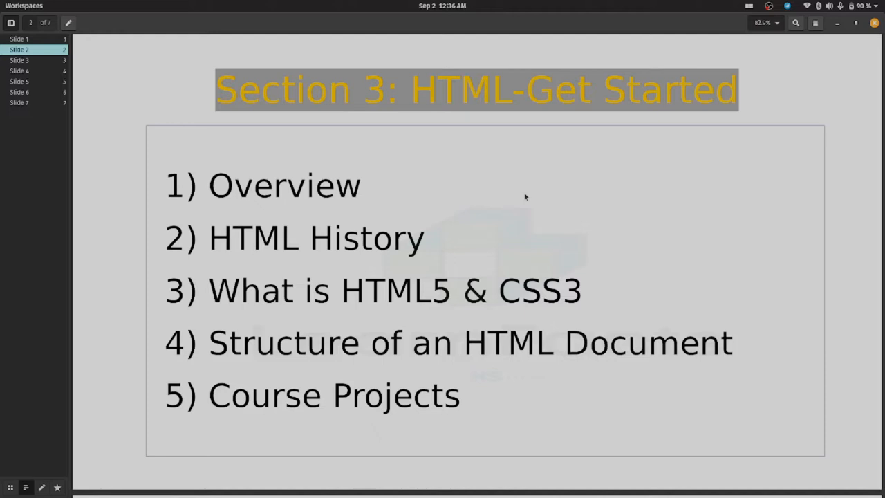
mouse_move(147, 8)
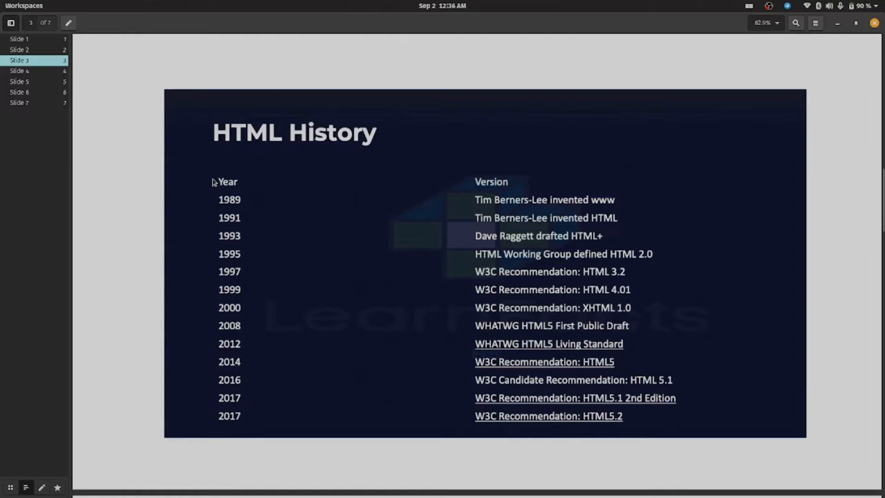
mouse_move(247, 212)
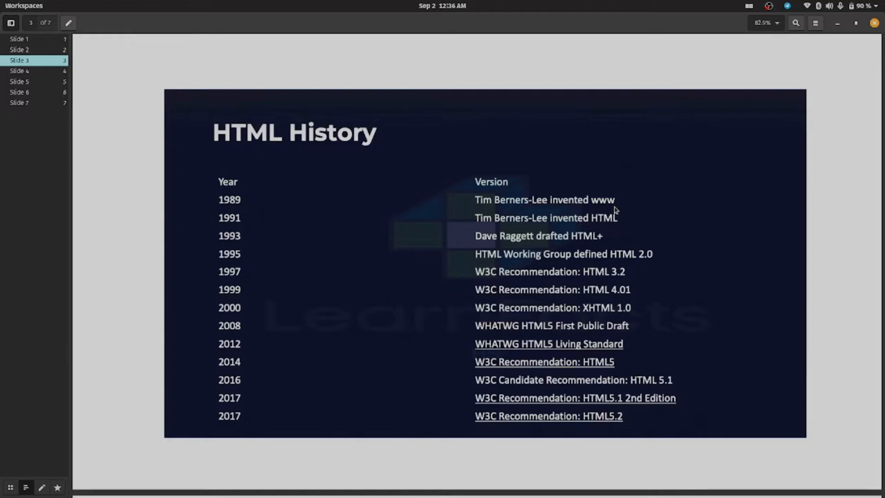
mouse_move(584, 227)
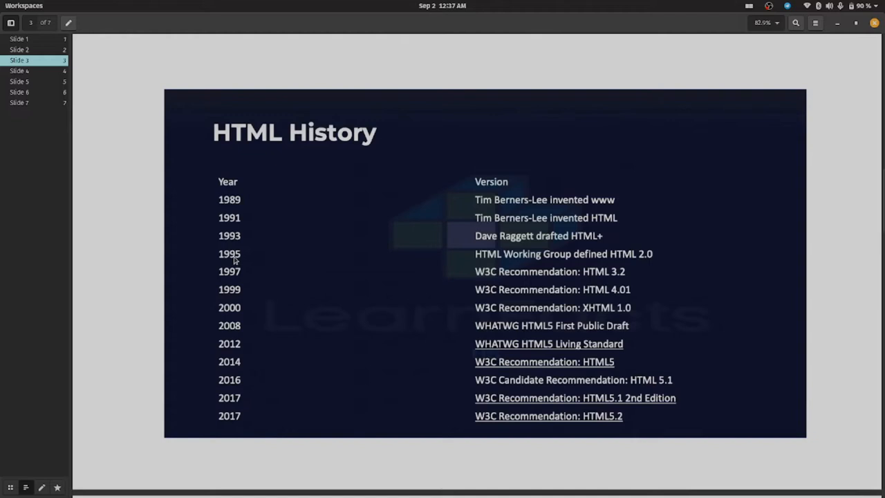
mouse_move(302, 284)
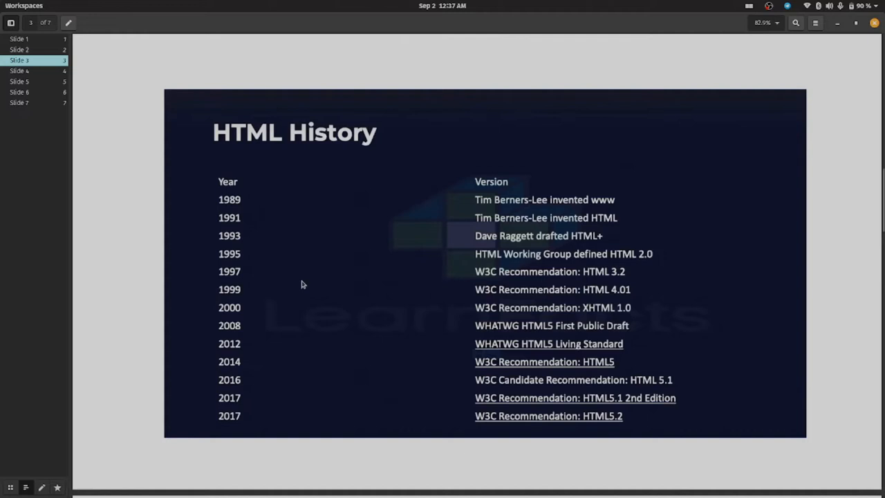
mouse_move(625, 279)
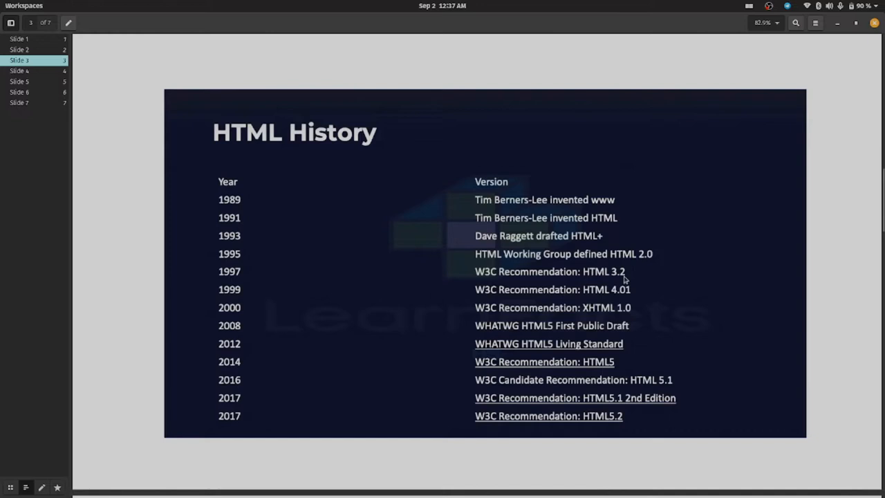
mouse_move(516, 299)
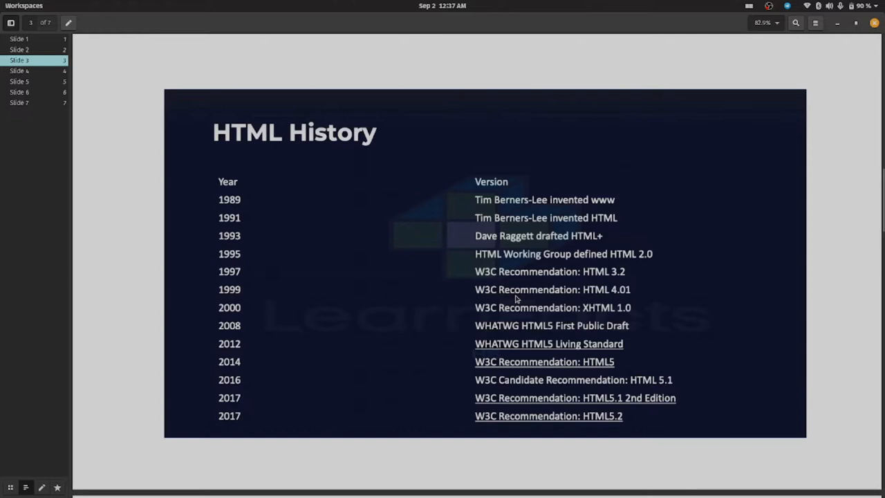
mouse_move(487, 322)
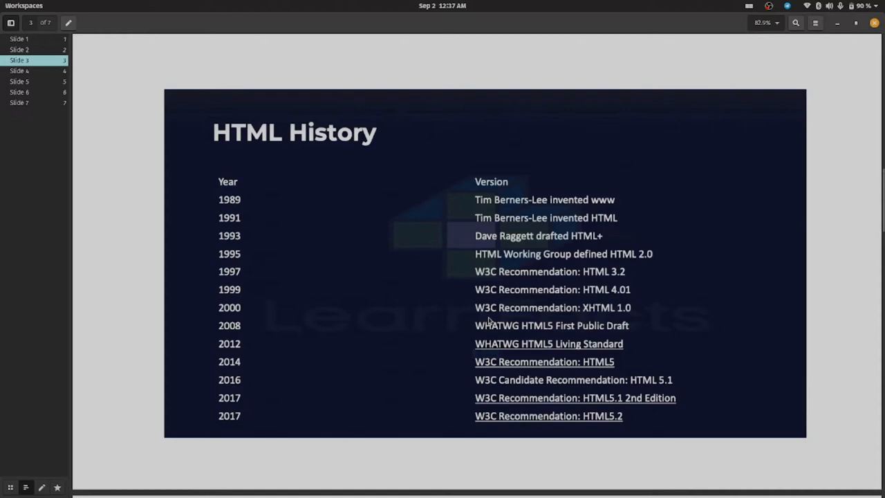
mouse_move(239, 343)
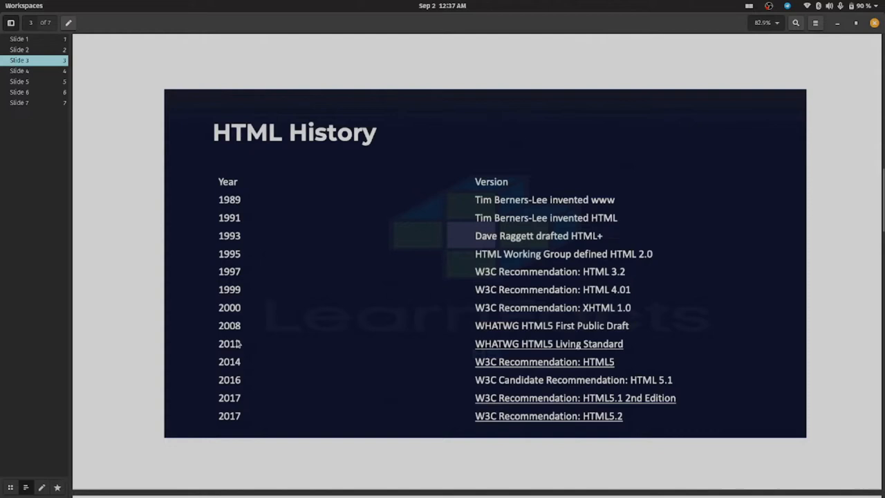
mouse_move(523, 338)
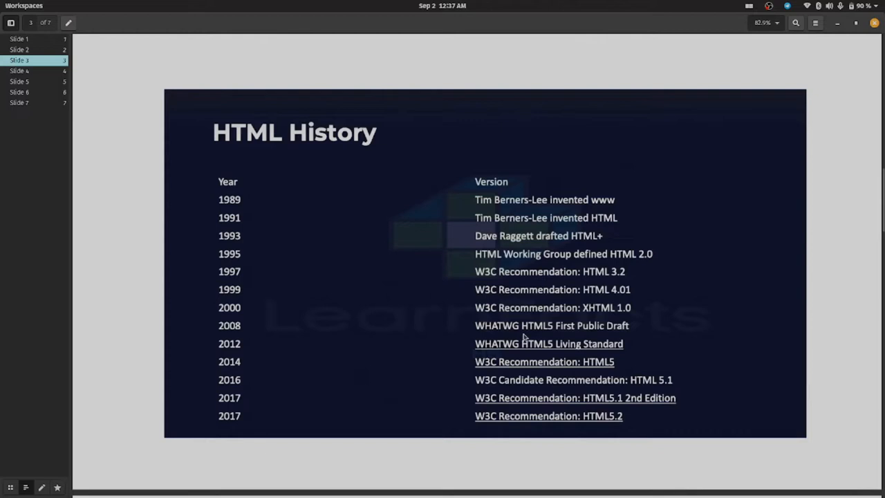
mouse_move(482, 362)
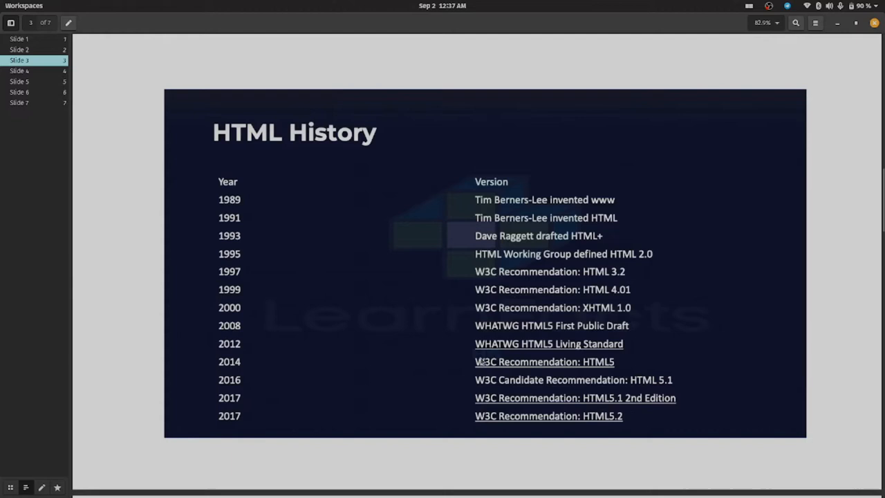
mouse_move(243, 381)
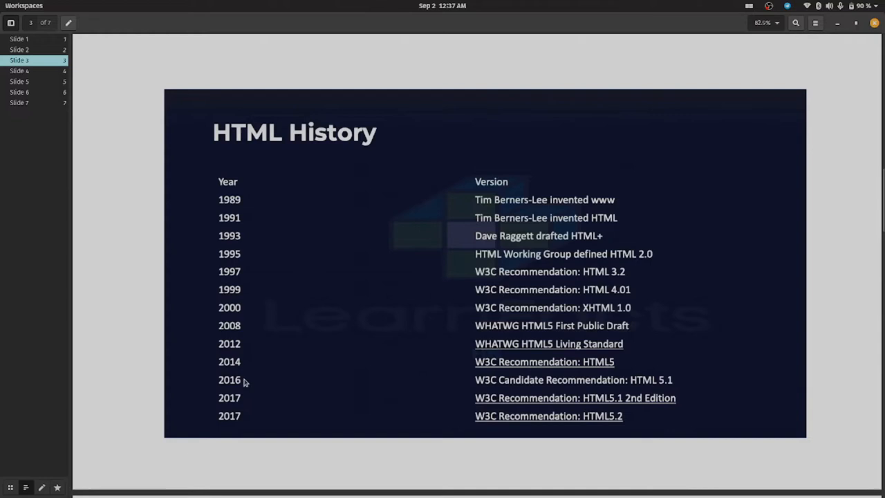
mouse_move(557, 372)
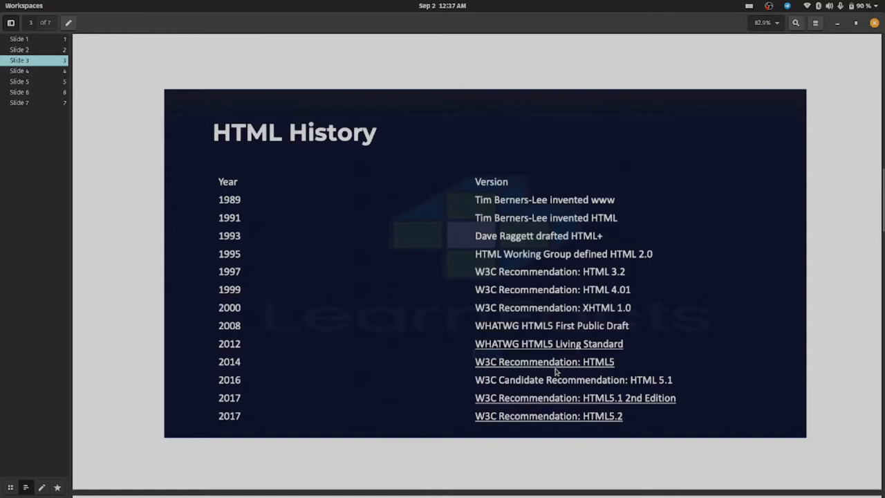
mouse_move(494, 390)
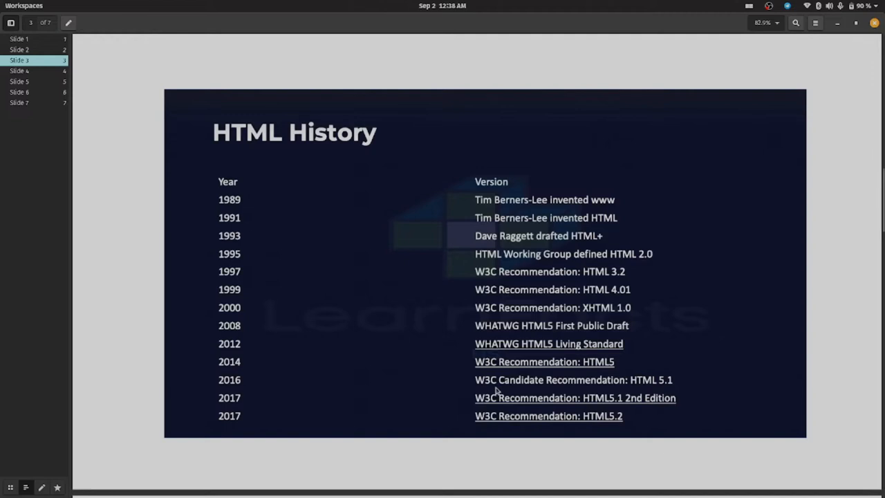
mouse_move(271, 413)
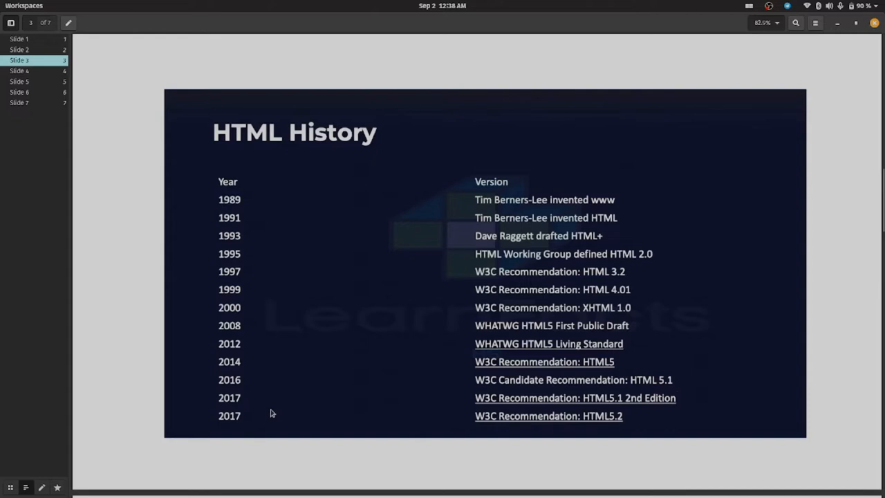
mouse_move(616, 406)
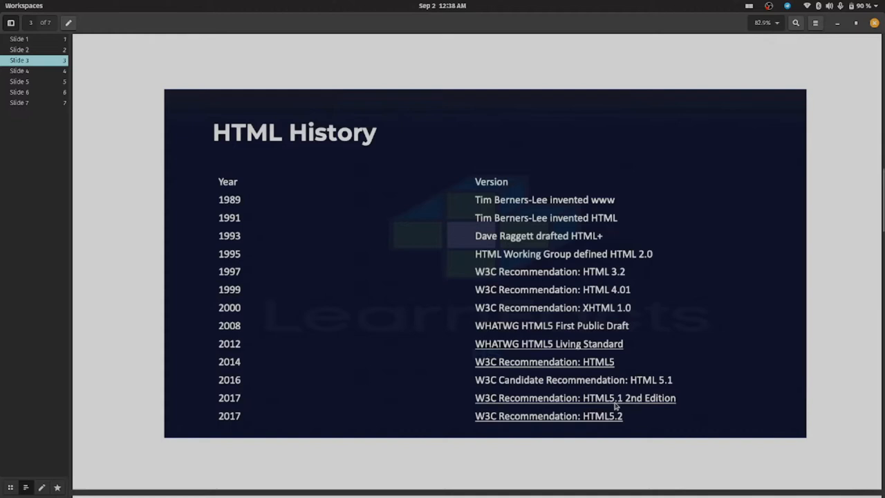
mouse_move(650, 408)
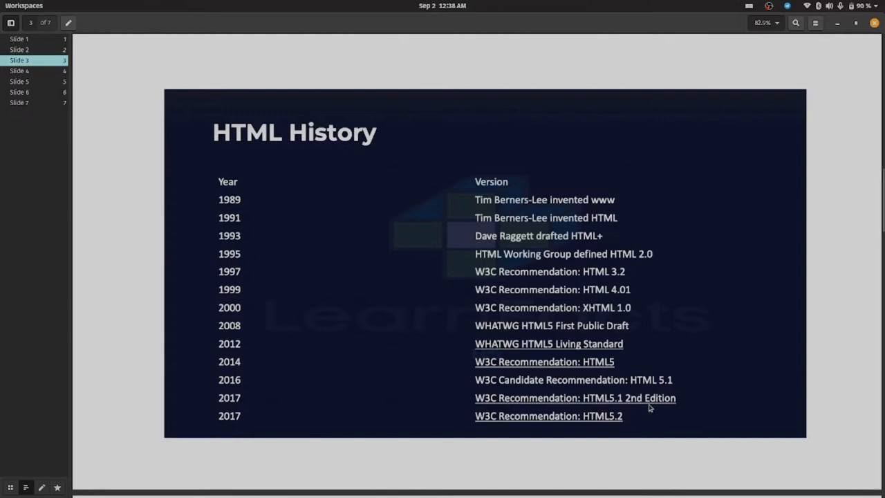
mouse_move(403, 387)
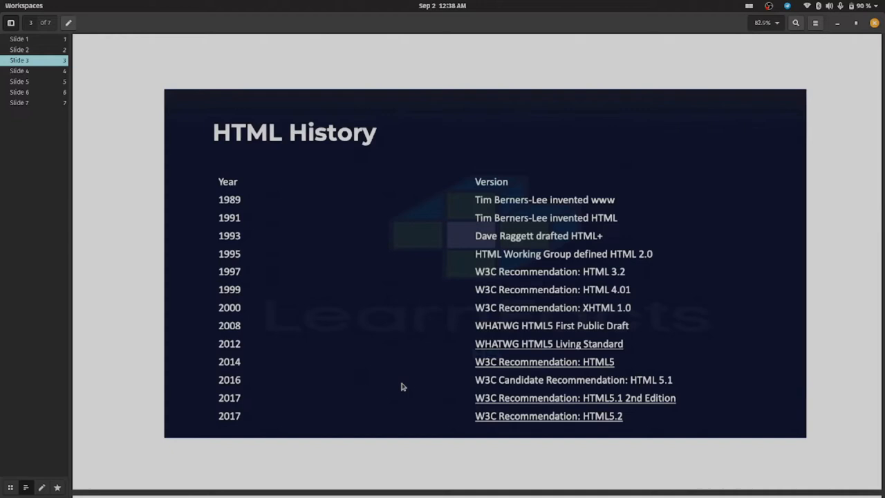
Advance to slide 4, the HTML5 & CSS3 overview with four topic panels
click(19, 49)
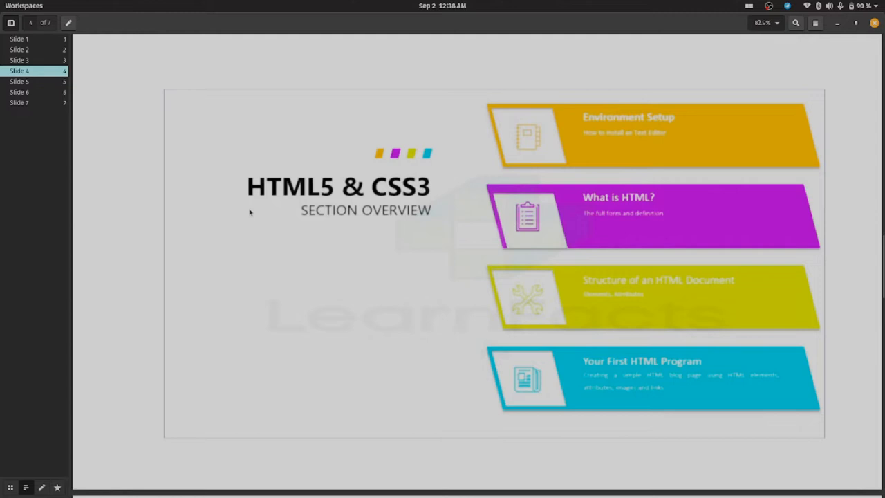
mouse_move(453, 201)
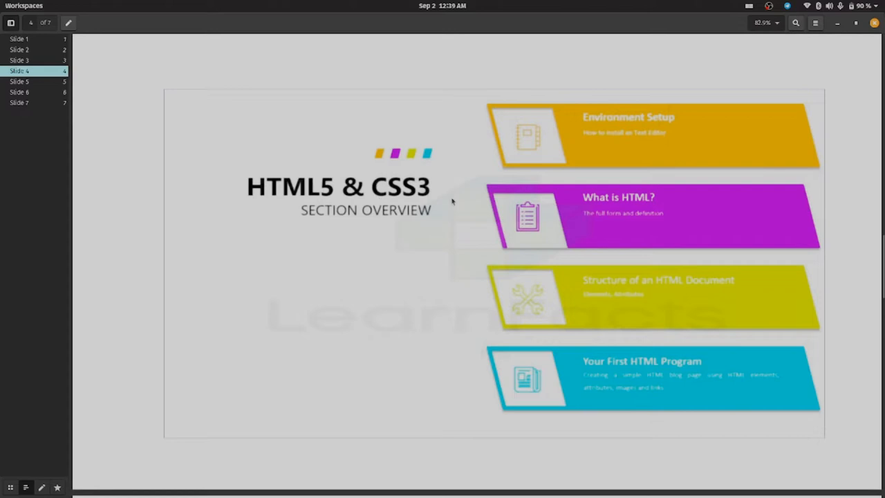
mouse_move(587, 199)
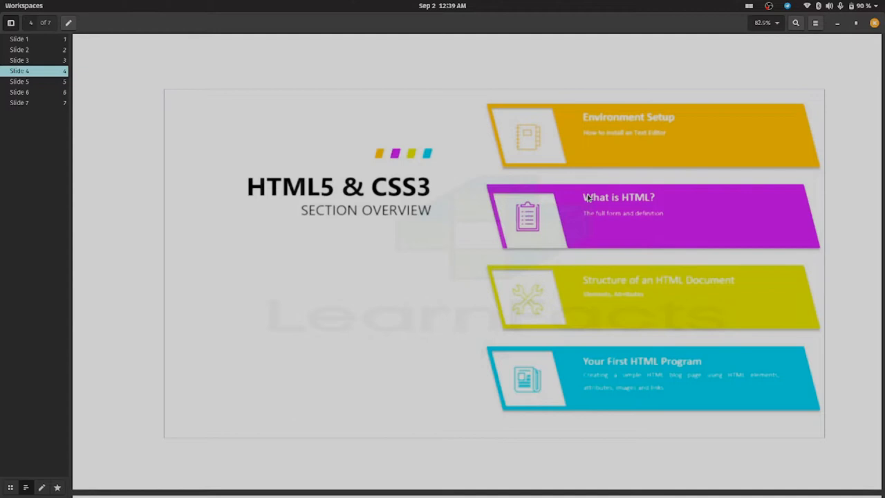
mouse_move(626, 223)
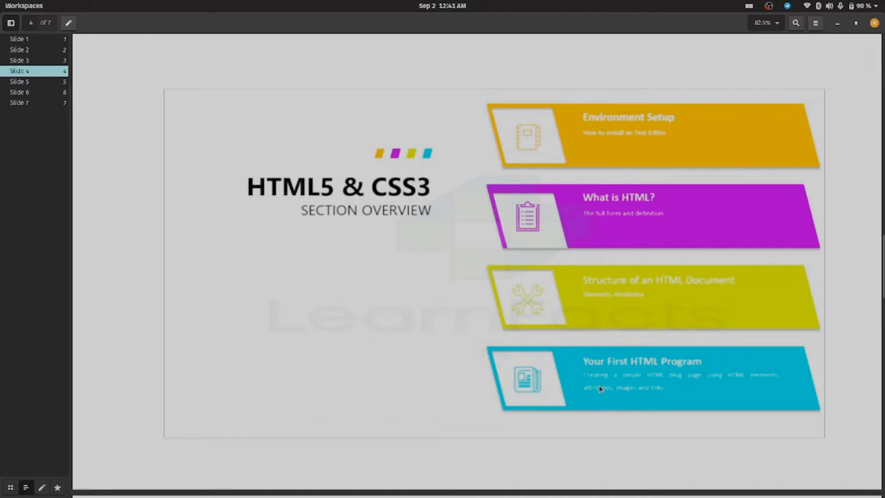
mouse_move(733, 393)
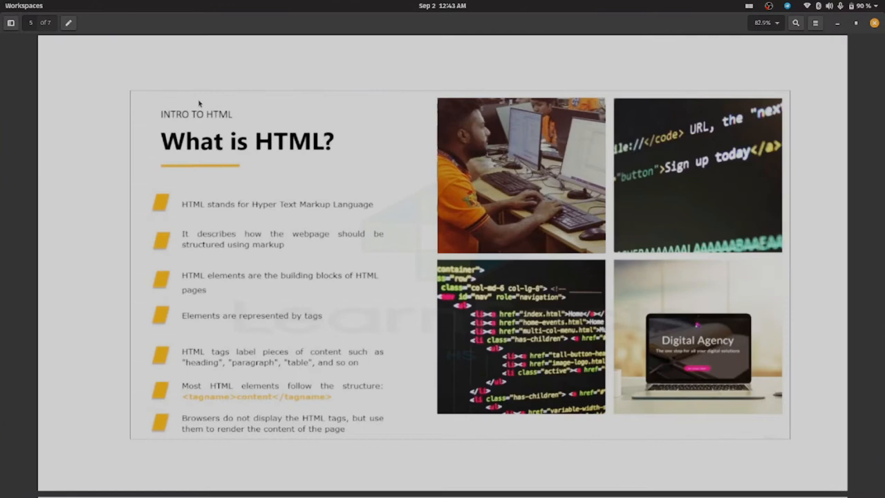
mouse_move(349, 217)
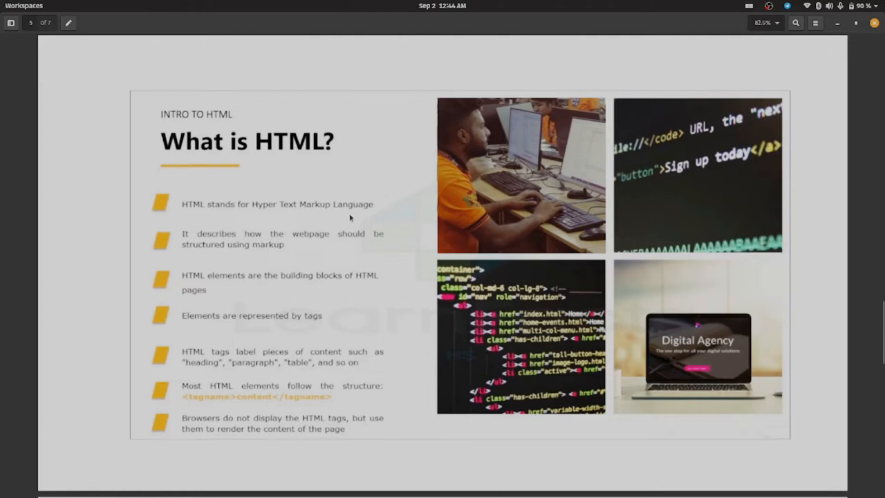
mouse_move(376, 241)
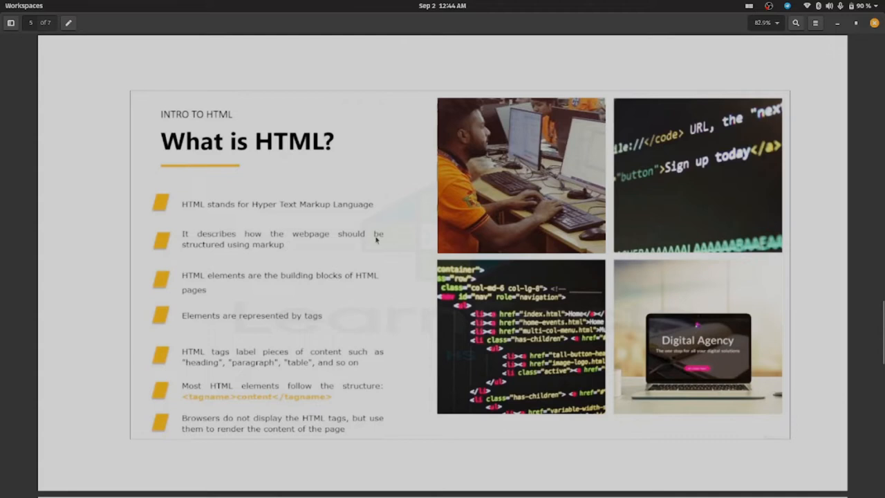
mouse_move(497, 315)
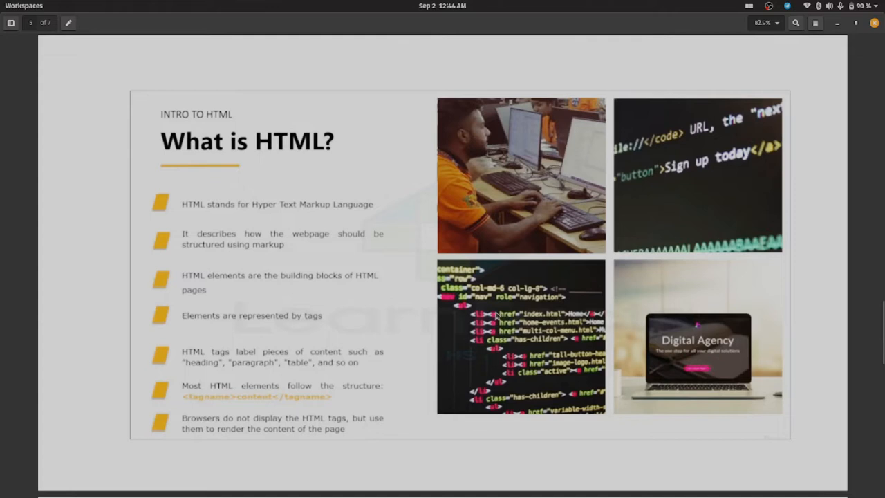
mouse_move(335, 282)
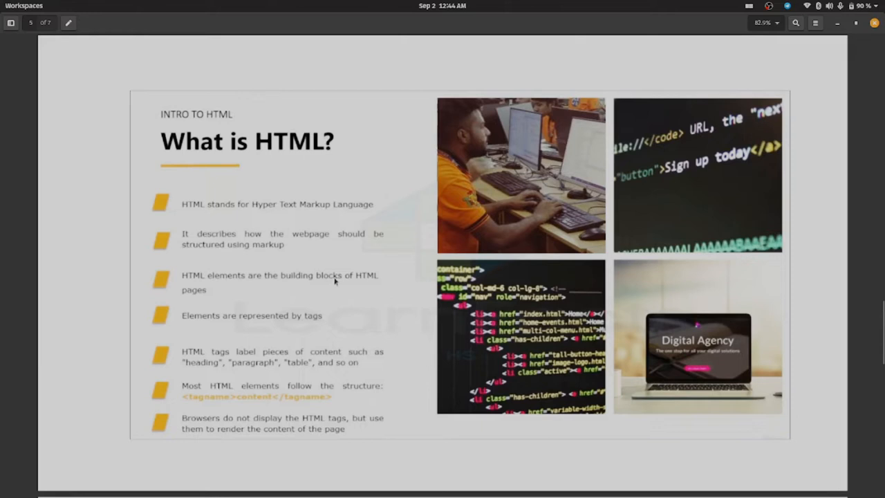
mouse_move(495, 344)
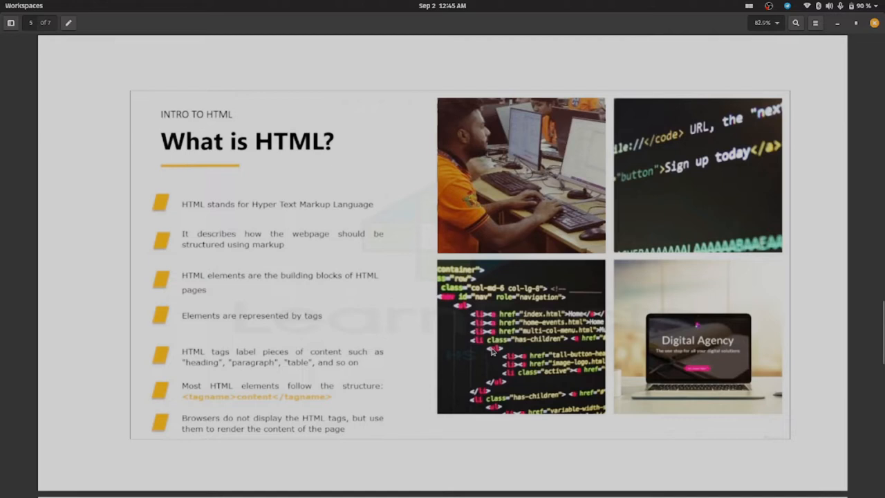
mouse_move(503, 387)
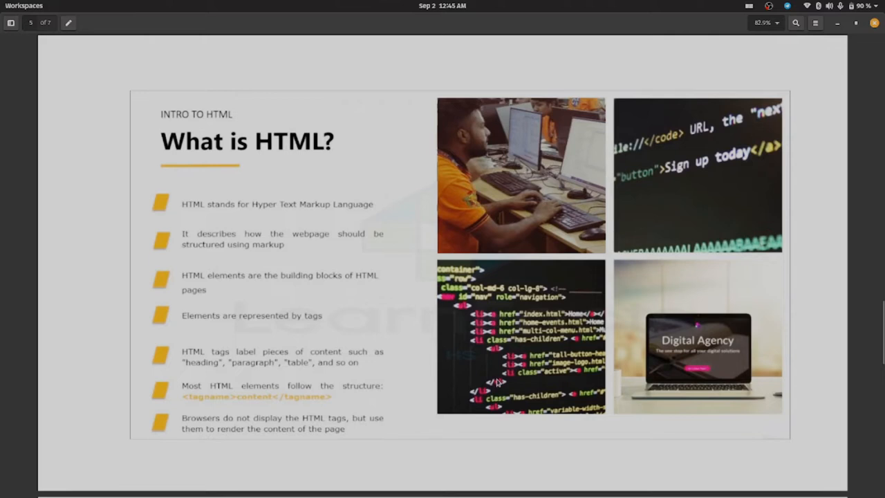
mouse_move(496, 351)
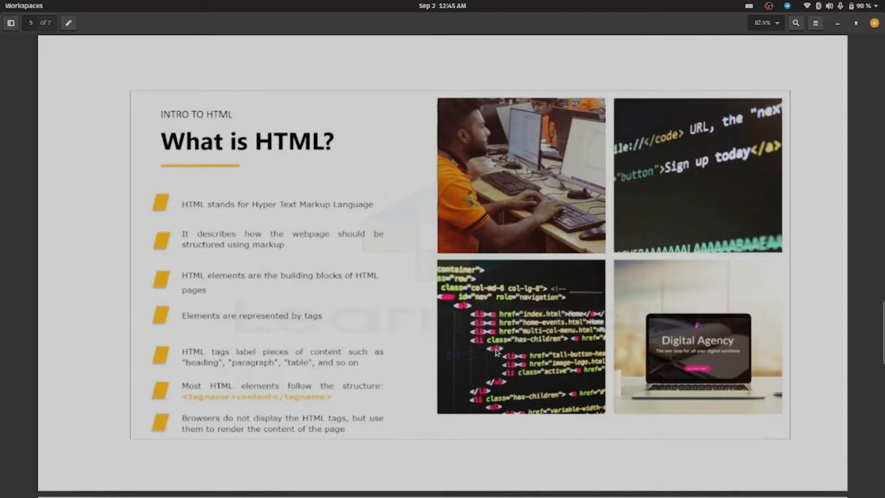
mouse_move(502, 393)
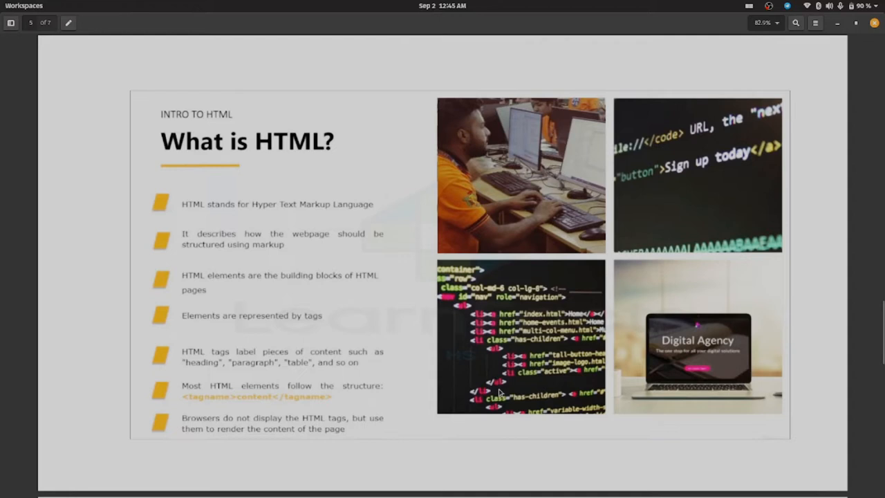
mouse_move(509, 361)
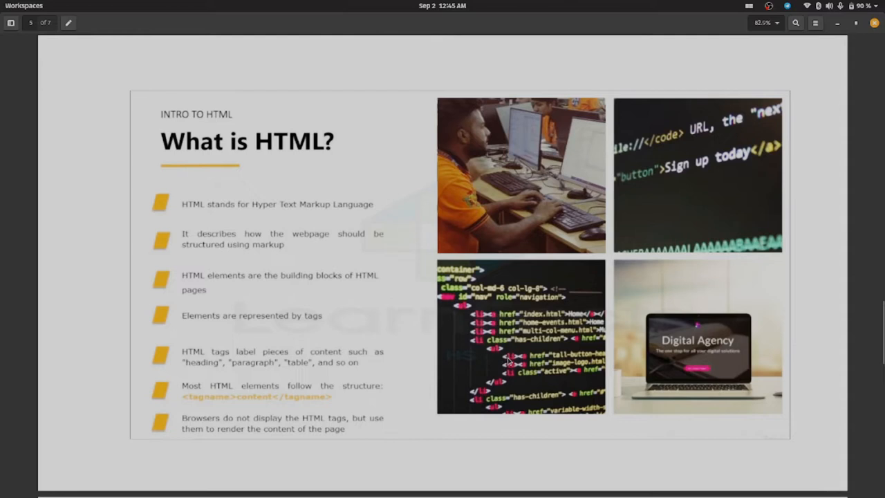
mouse_move(486, 368)
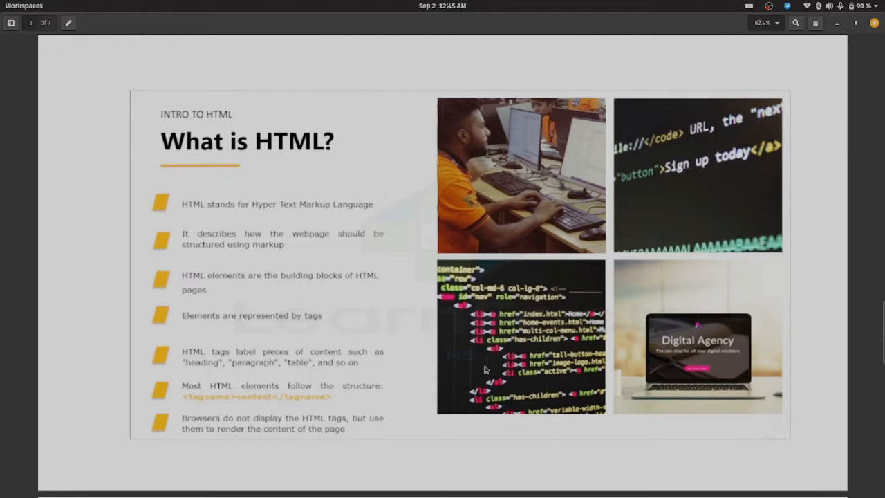
mouse_move(256, 358)
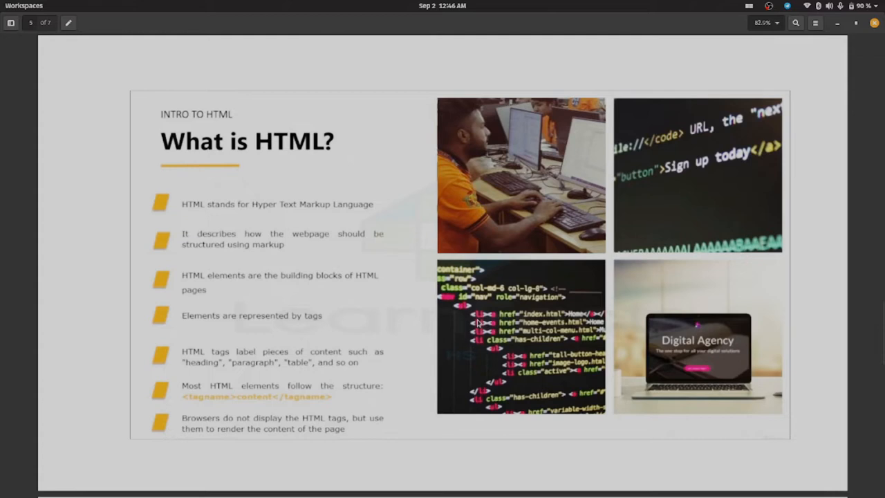
mouse_move(575, 316)
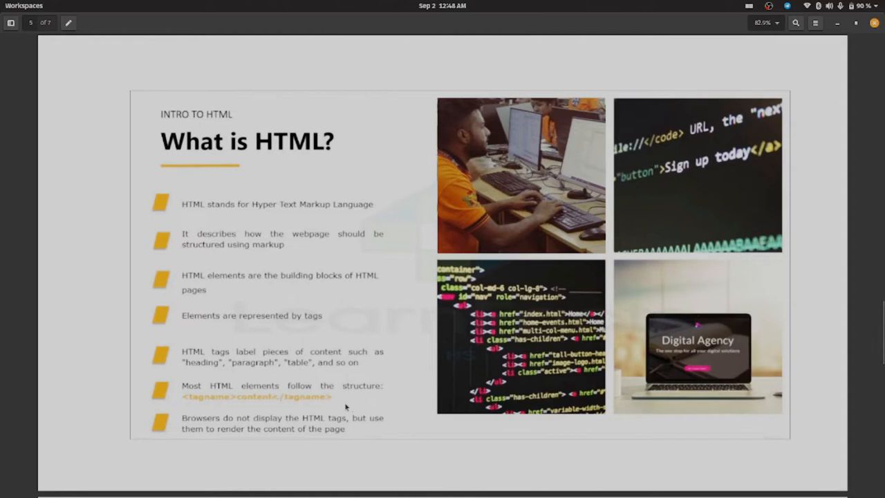
mouse_move(283, 406)
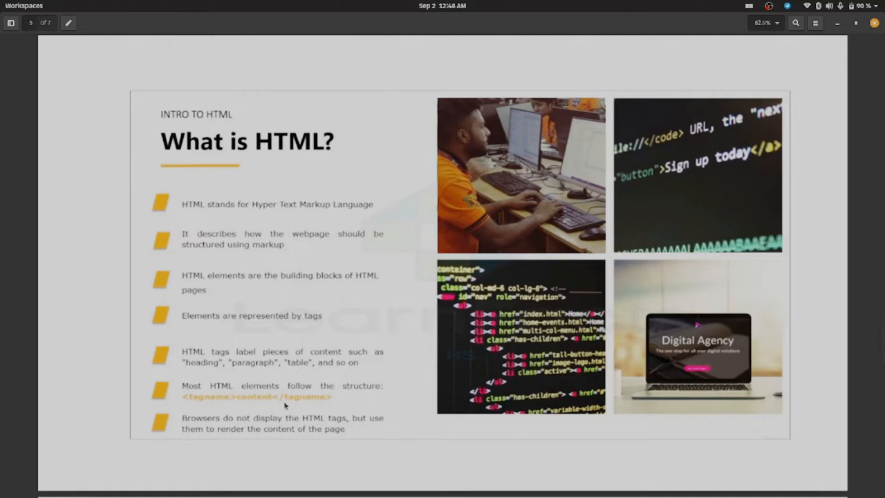
mouse_move(501, 391)
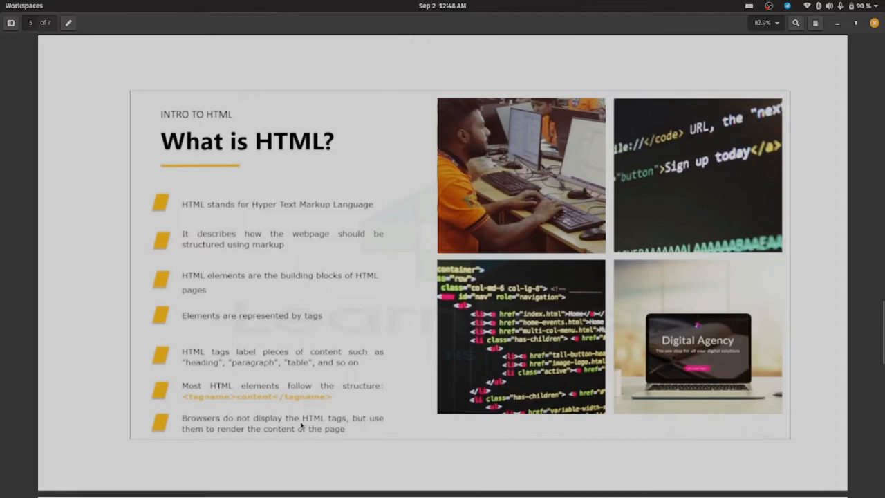
mouse_move(489, 343)
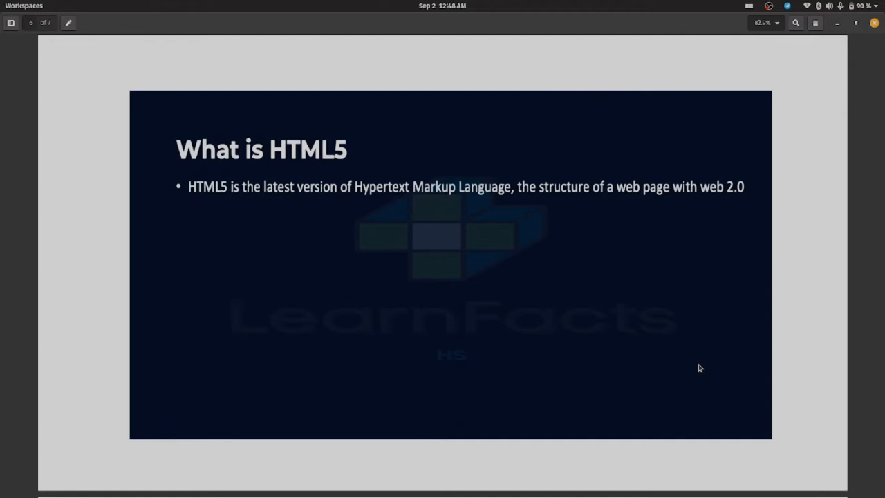
mouse_move(204, 211)
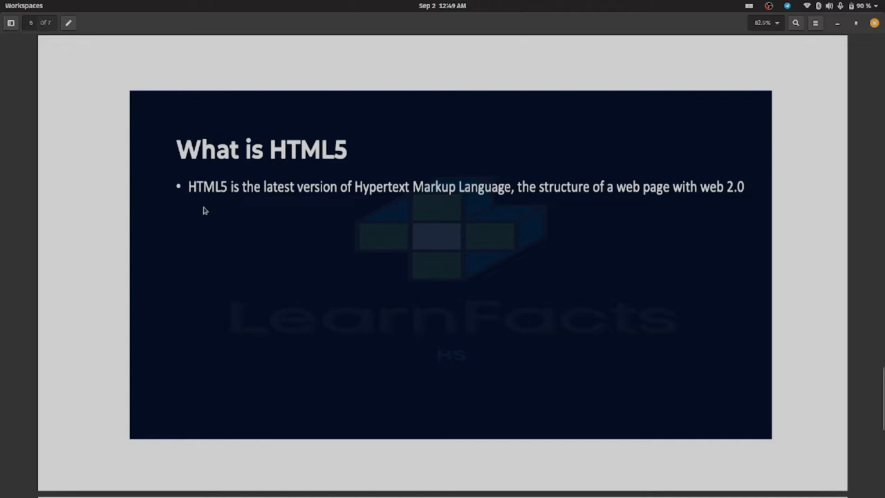
mouse_move(533, 209)
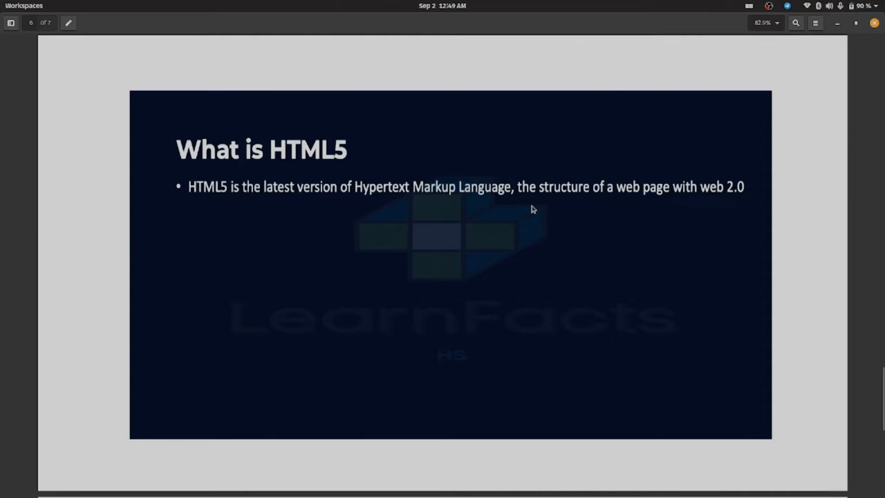
mouse_move(722, 216)
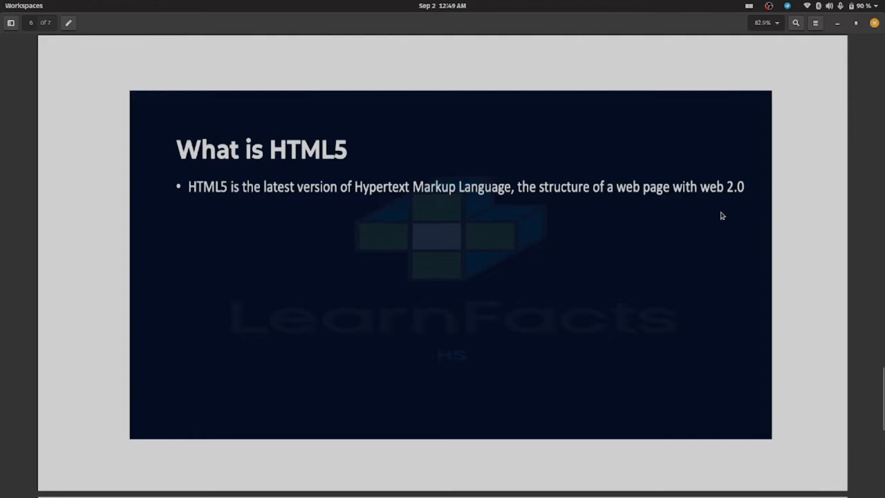
mouse_move(600, 294)
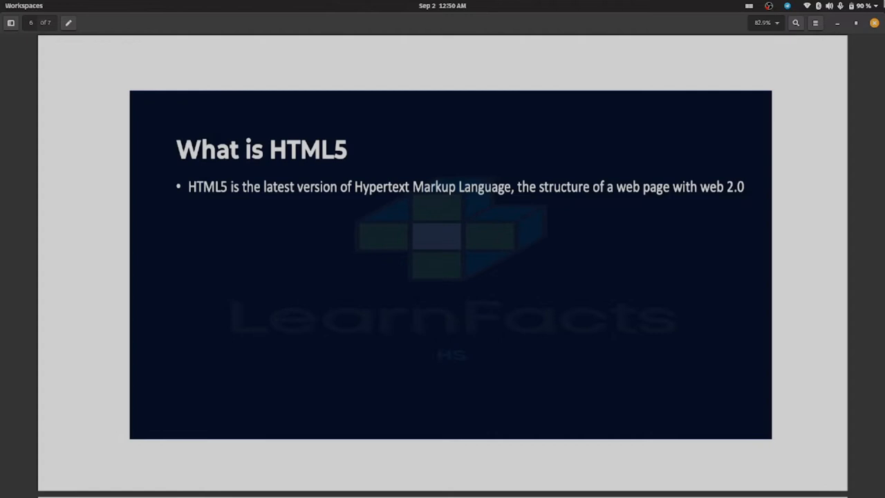
mouse_move(747, 192)
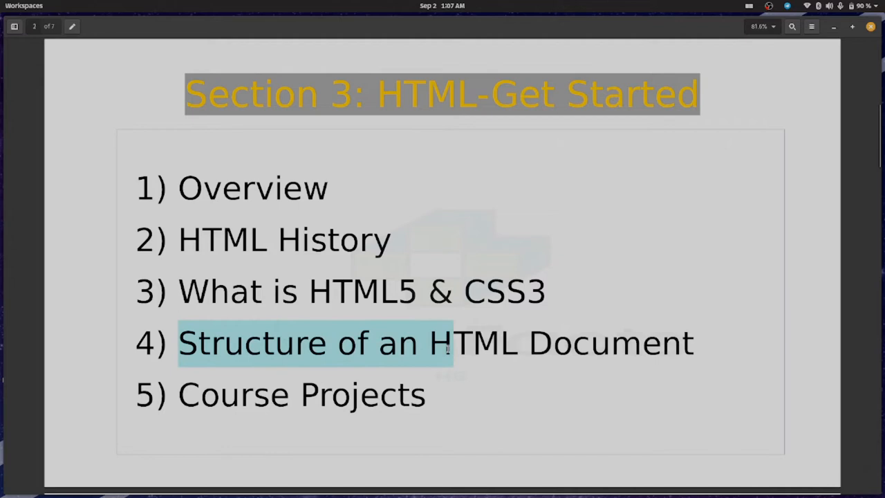
Close the Document Viewer to return to the desktop
click(517, 383)
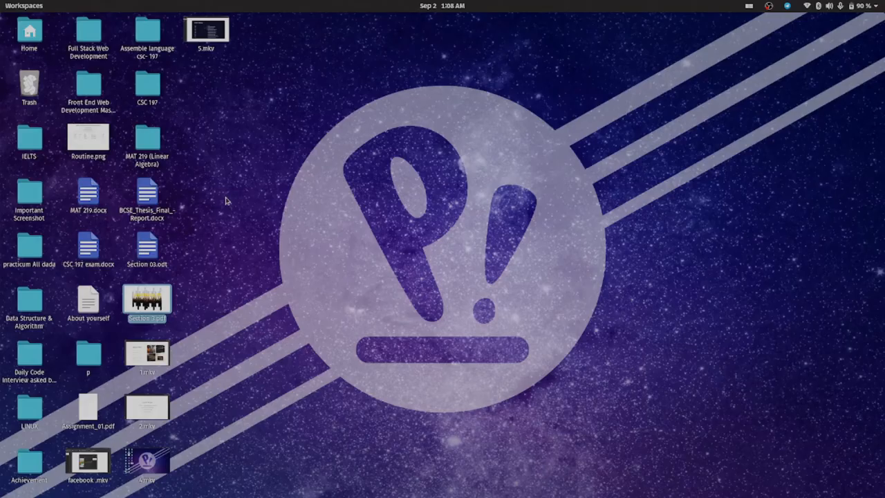
Create a desktop folder named 'MY first Blog'
right_click(227, 198)
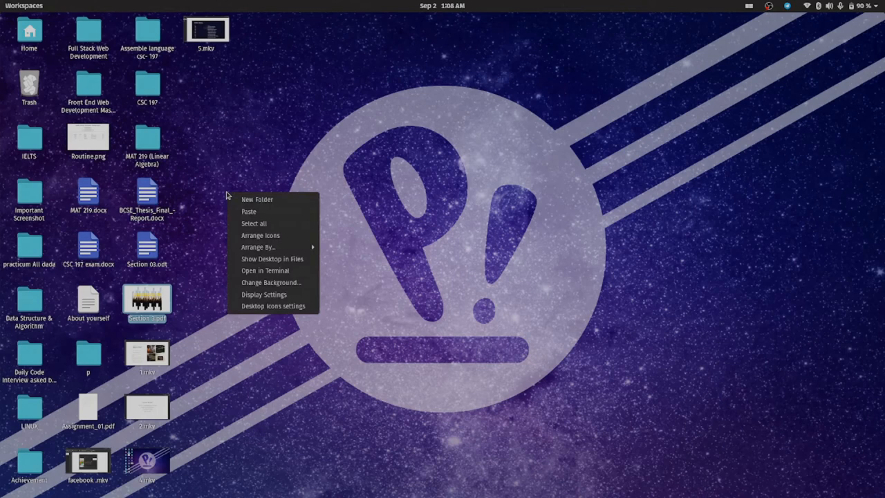
click(256, 200)
text(MY)
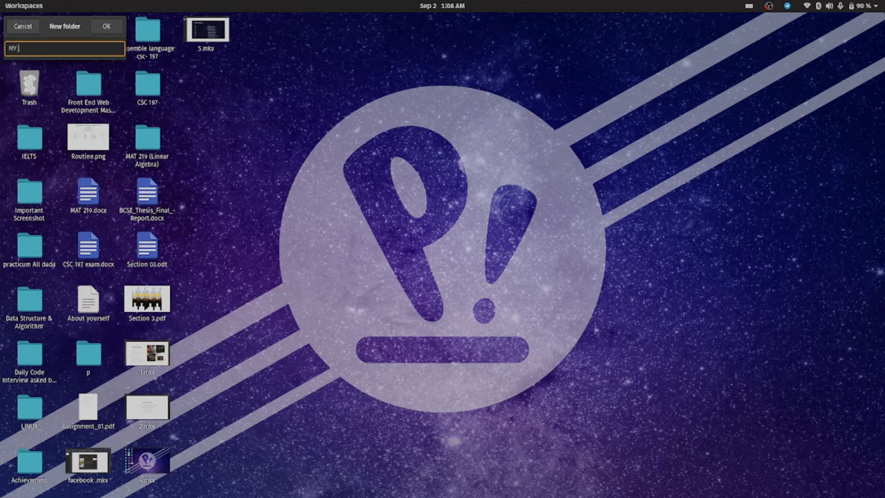
text(first Blog)
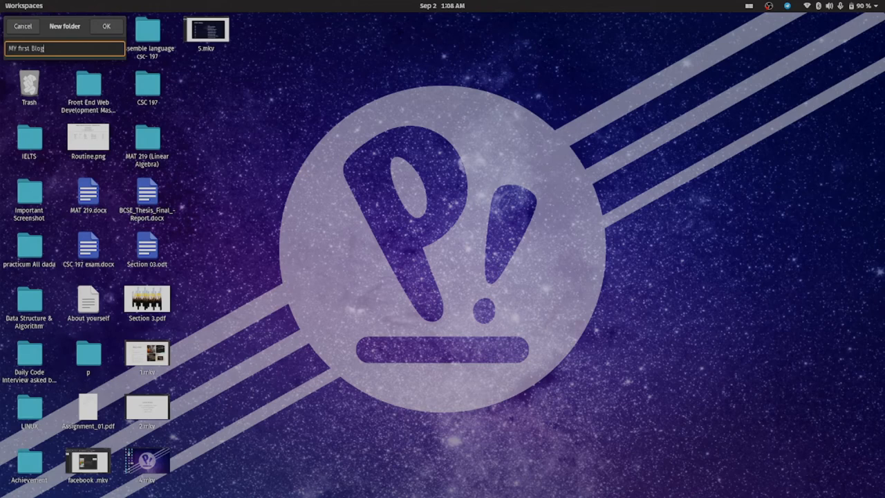
click(106, 25)
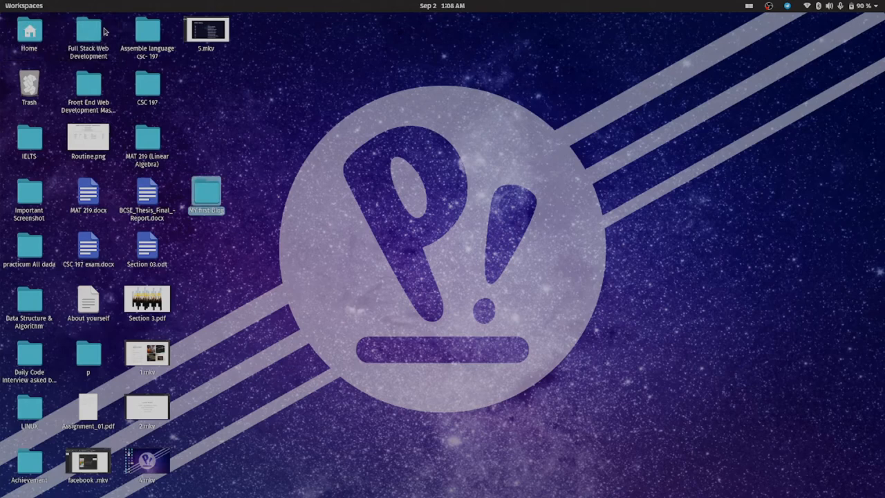
Launch Atom with the HTML5 project and its Welcome Guide
drag(206, 194, 206, 142)
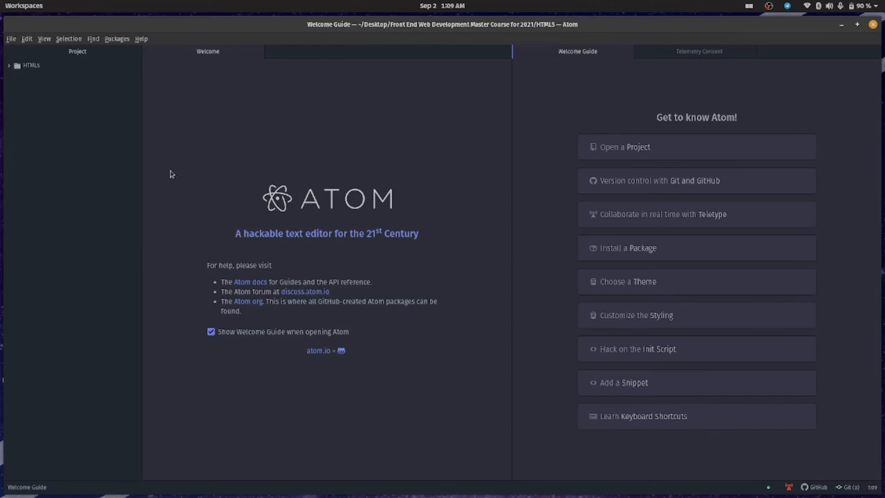
click(11, 38)
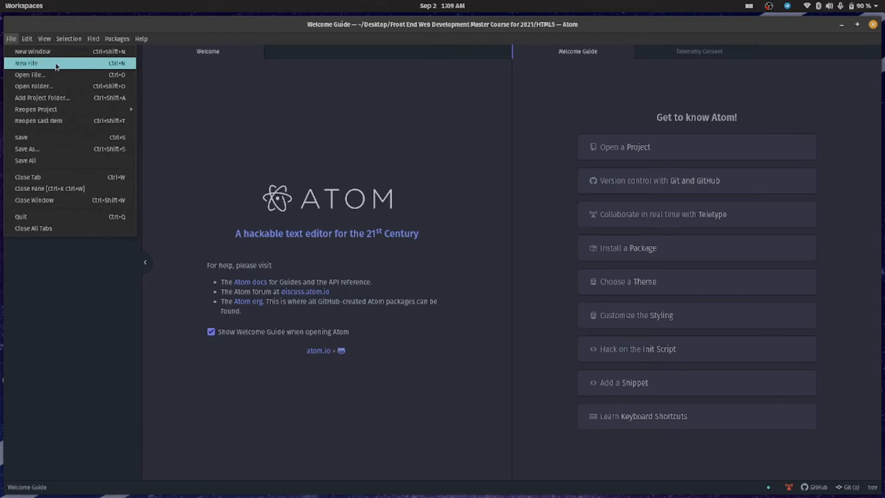
Create a new untitled file and bring up its save dialog
click(27, 63)
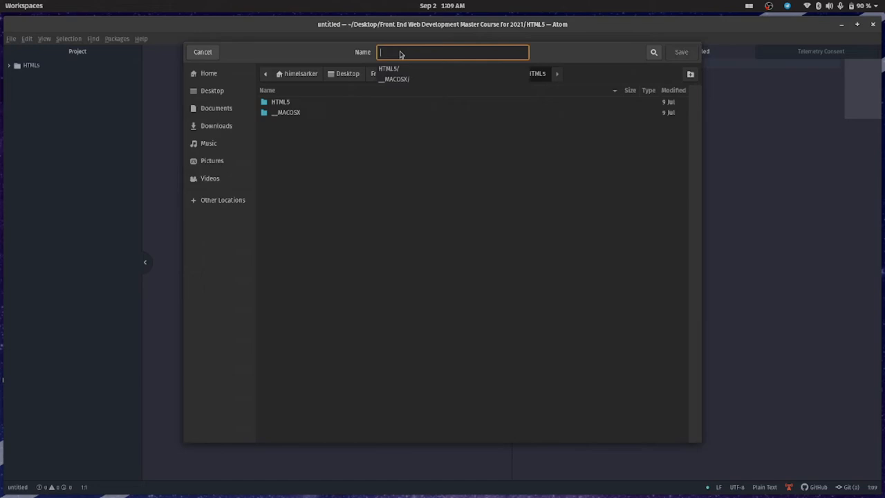
Save the file as index.html in Desktop > MY first Blog
text(index.ht)
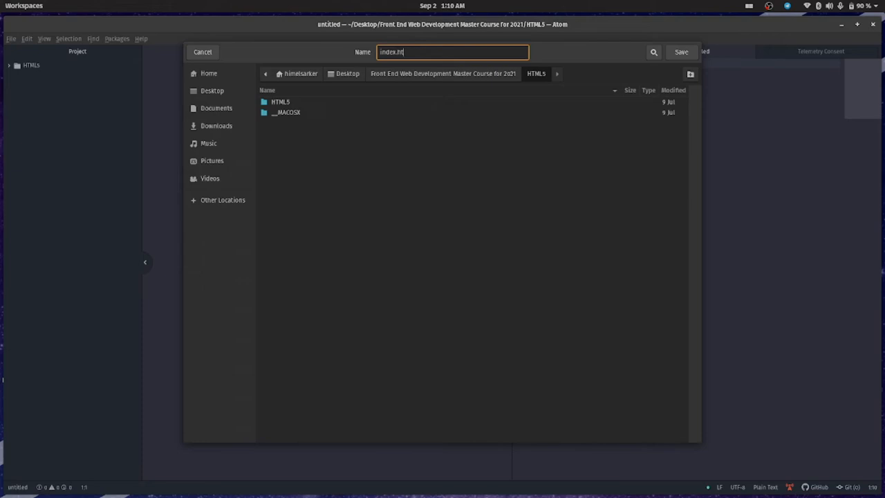
text(ml)
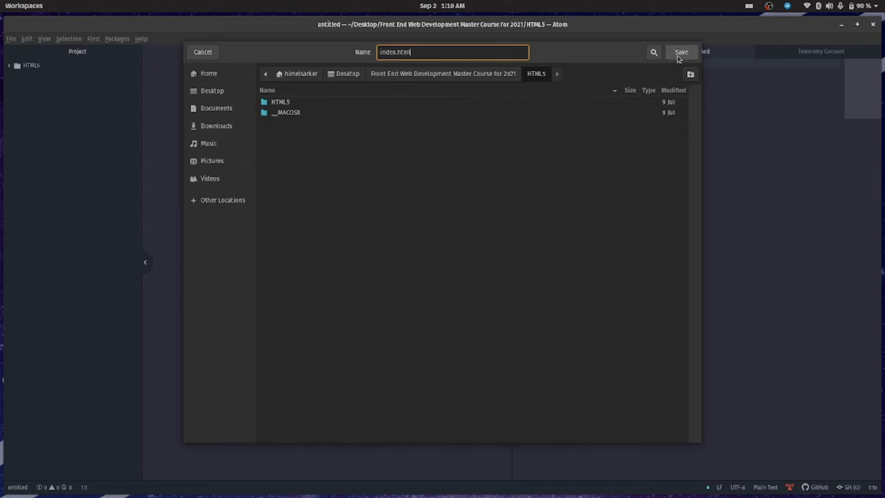
click(213, 90)
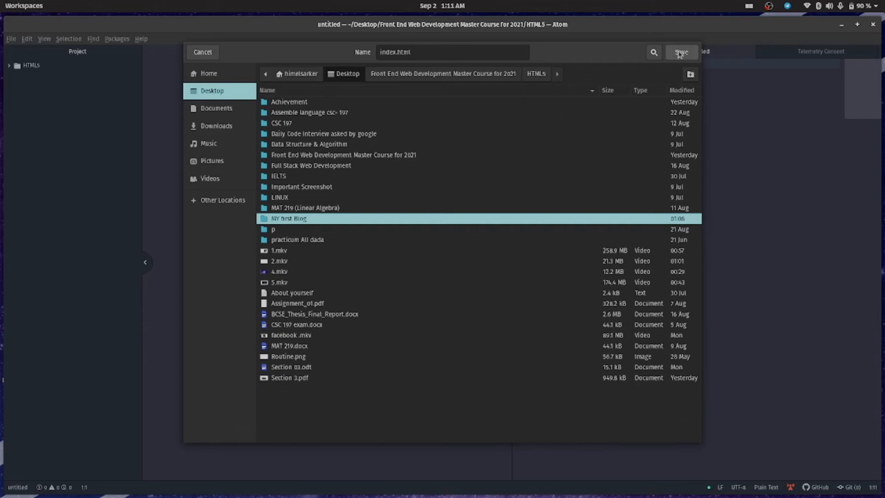
click(681, 52)
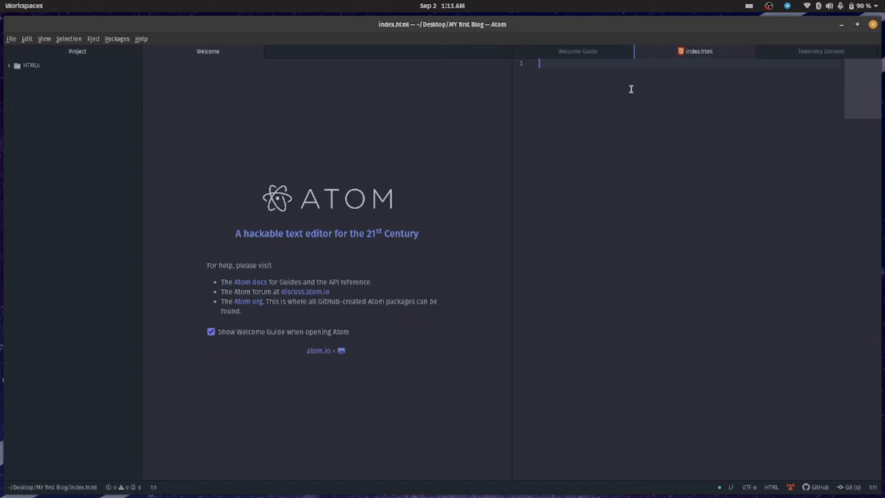
Expand the html snippet into a doctype, head, meta charset, title and body skeleton
text(html>)
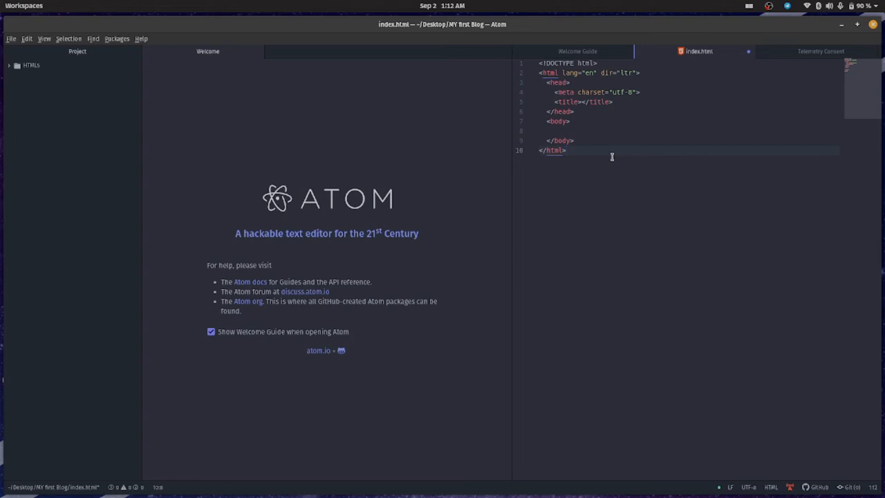
click(567, 150)
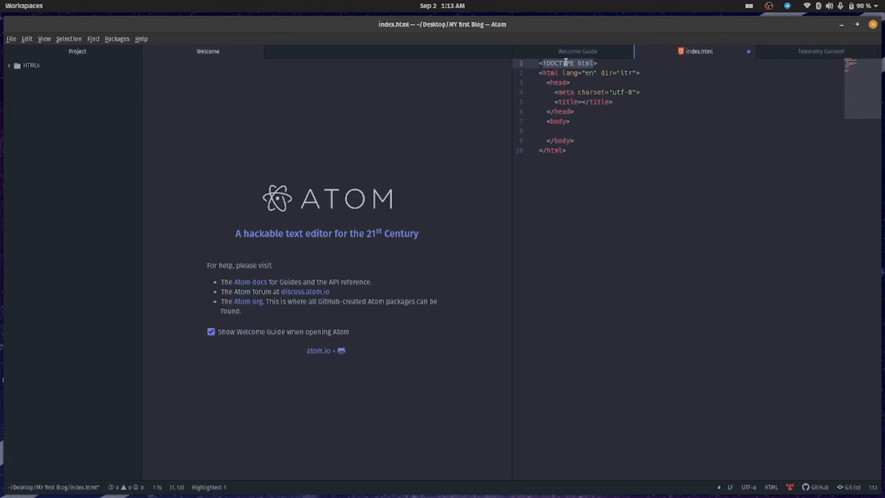
click(546, 63)
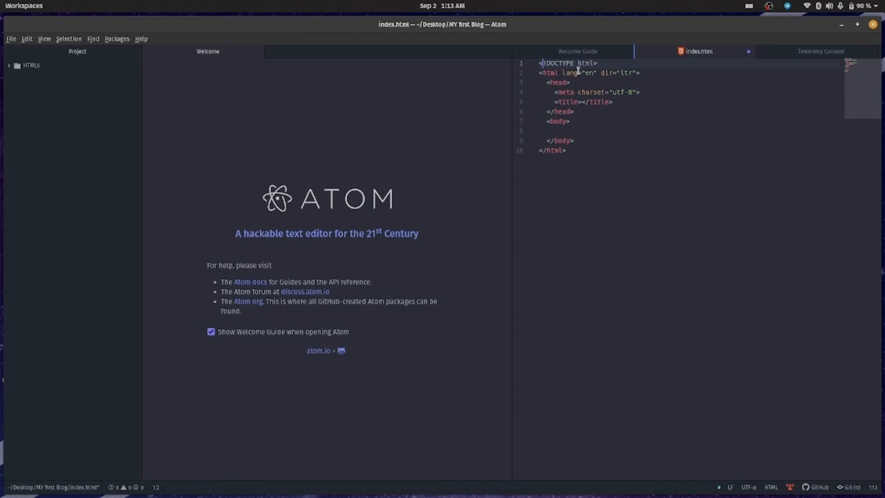
double_click(586, 63)
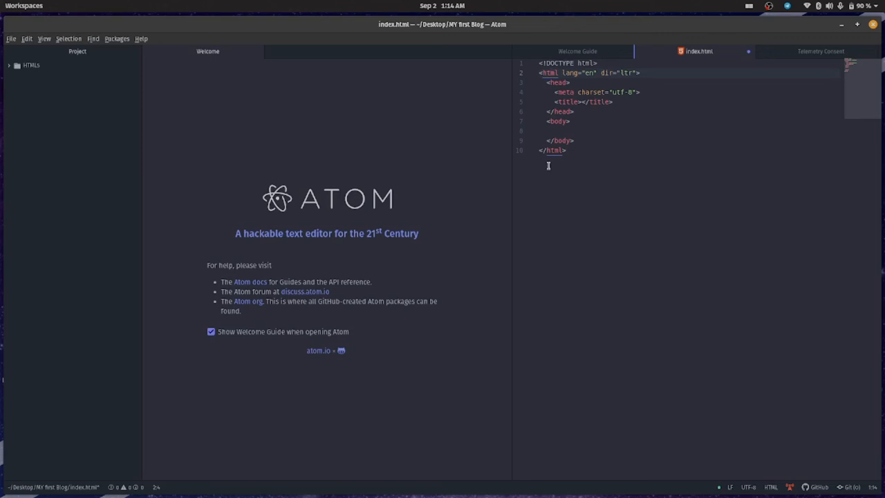
click(553, 73)
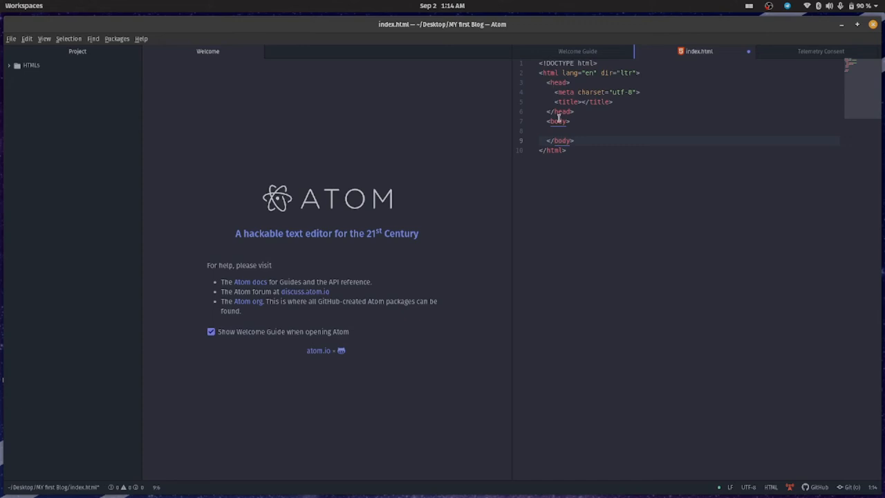
click(560, 140)
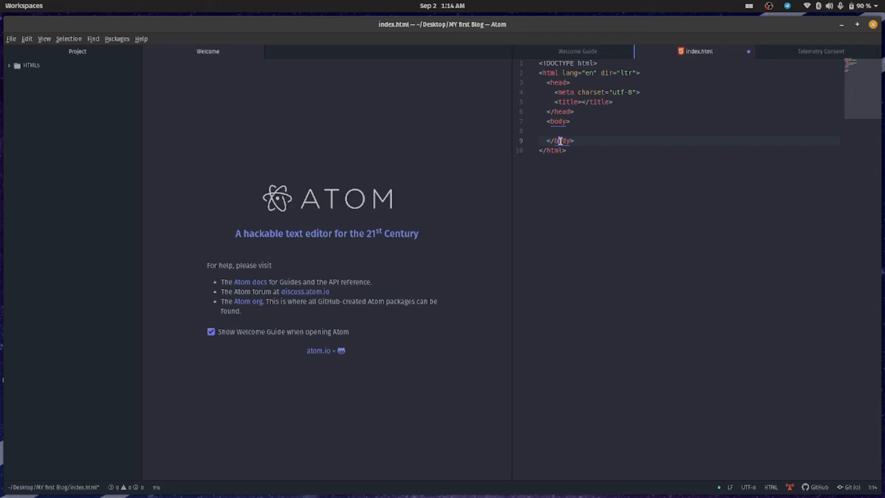
click(568, 102)
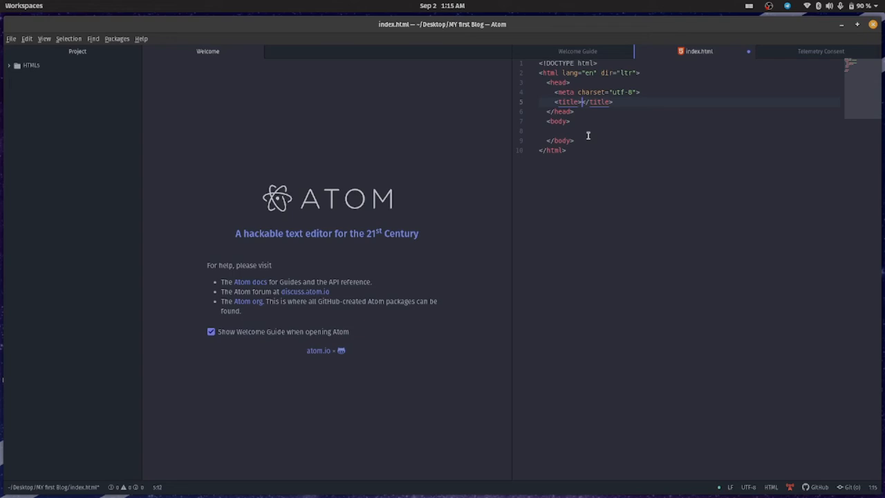
Title the page 'Facebook' and add h1 'Welcome to our learnFacts Hs Channel'
text(Faceb)
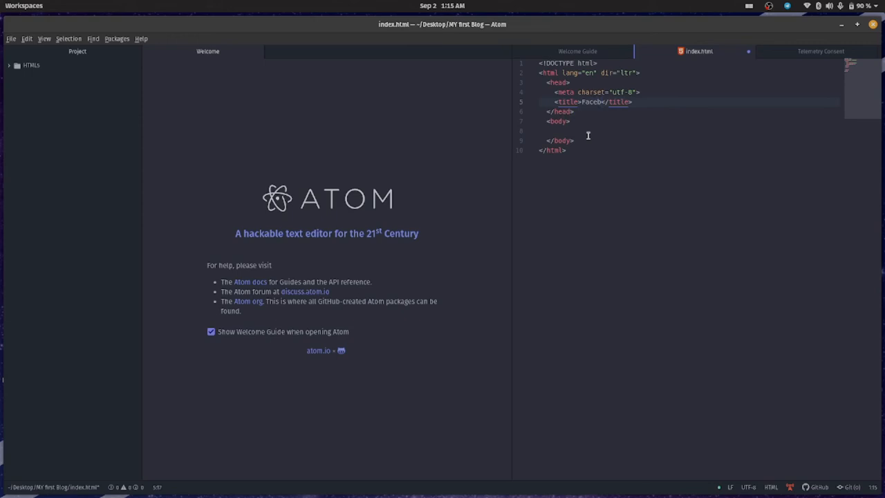
text(ook)
click(690, 131)
text(<h1></h1>)
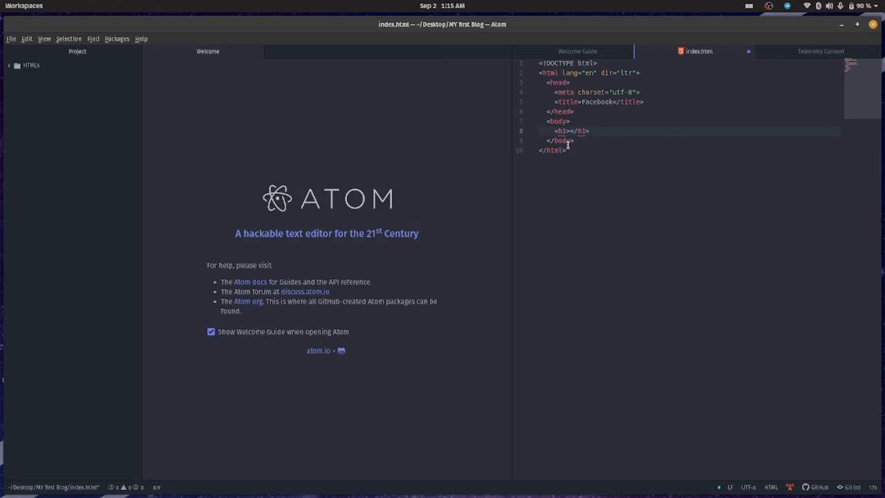
text(w)
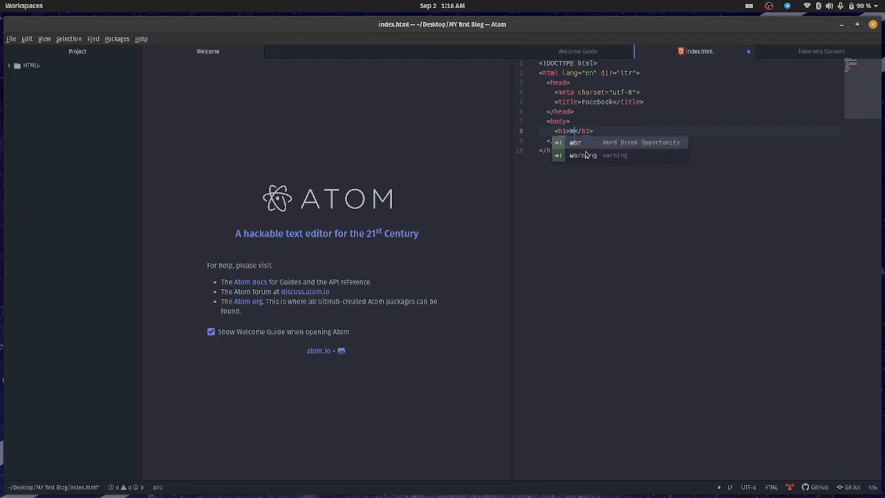
text(Welcome to our l)
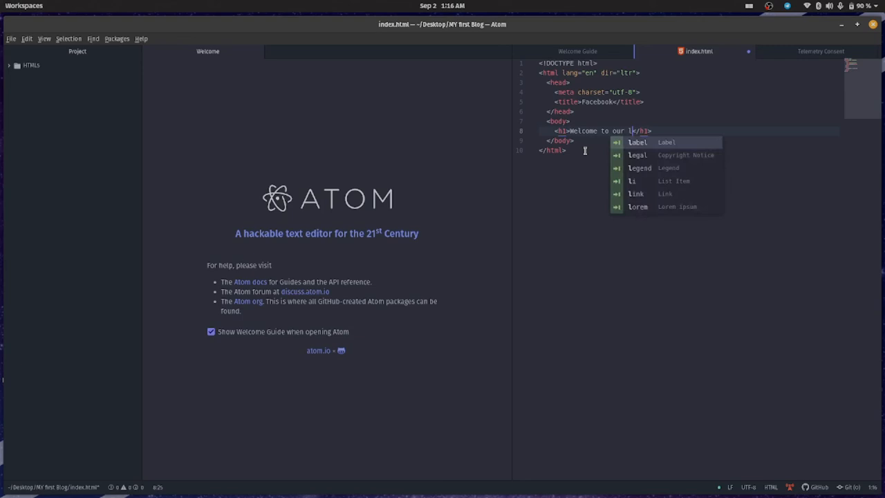
text(earnFacts Hs Channel)
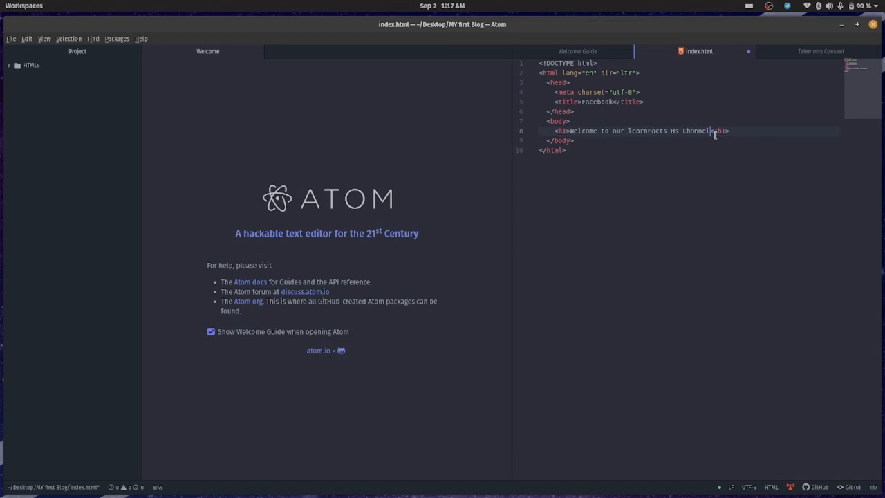
Save index.html and view it in Firefox, tab titled Facebook
click(10, 38)
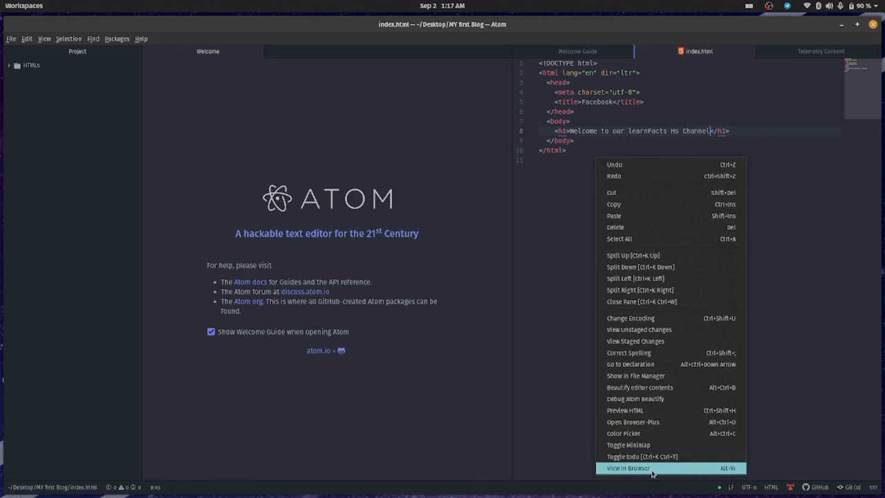
click(628, 469)
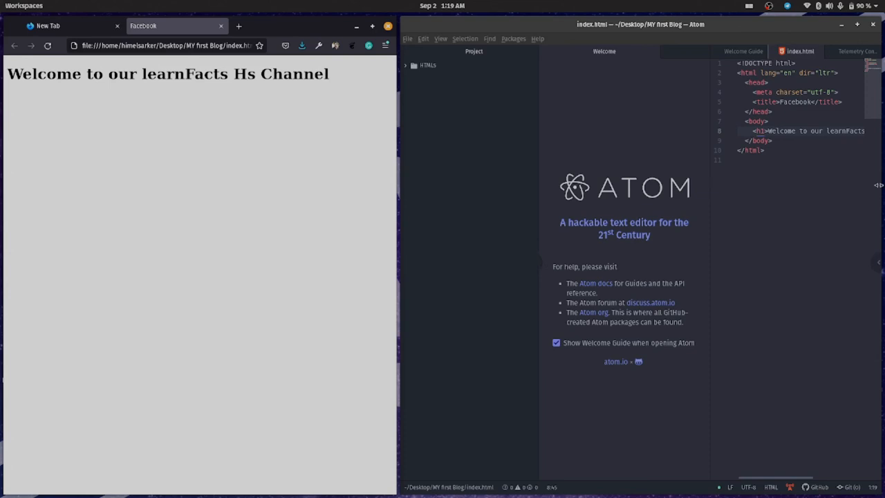
mouse_move(336, 165)
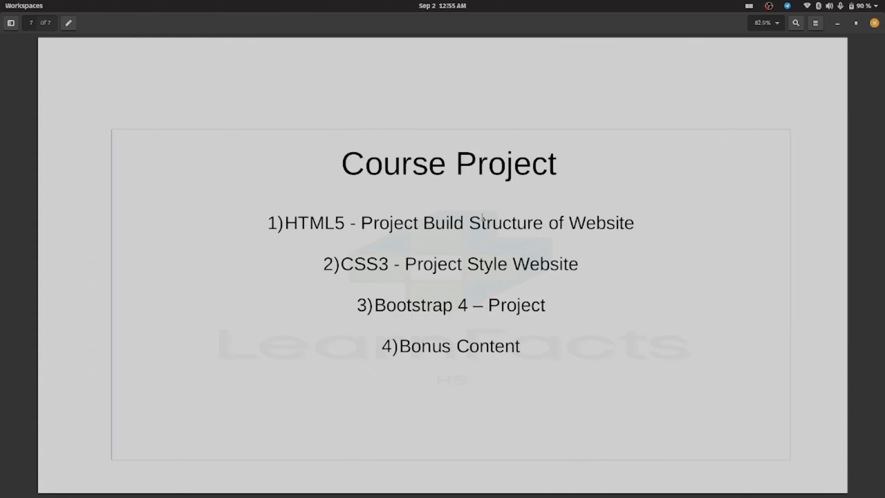
mouse_move(547, 268)
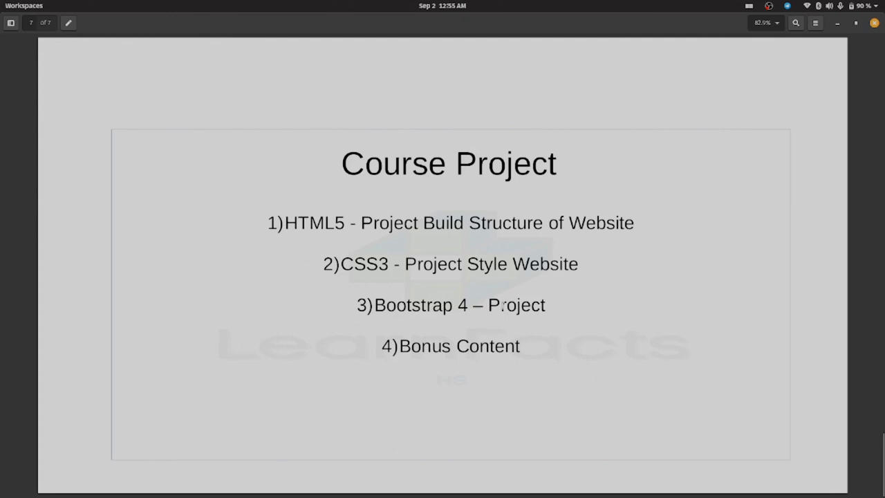
mouse_move(520, 363)
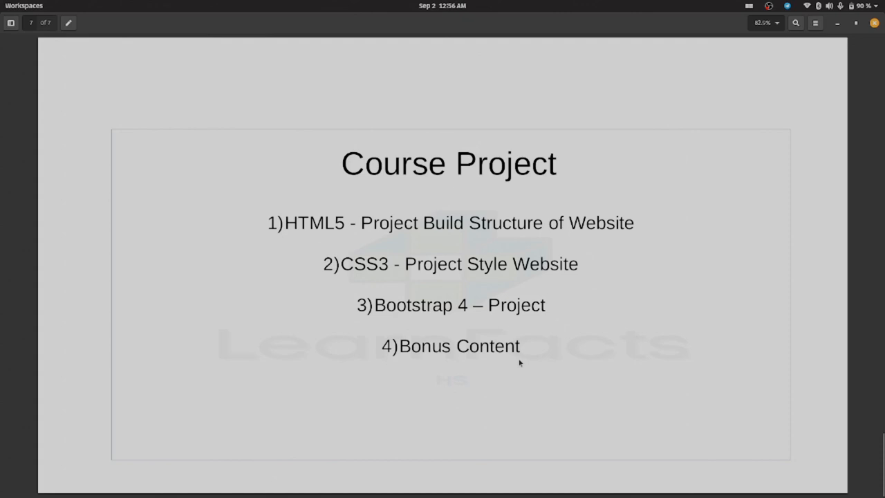